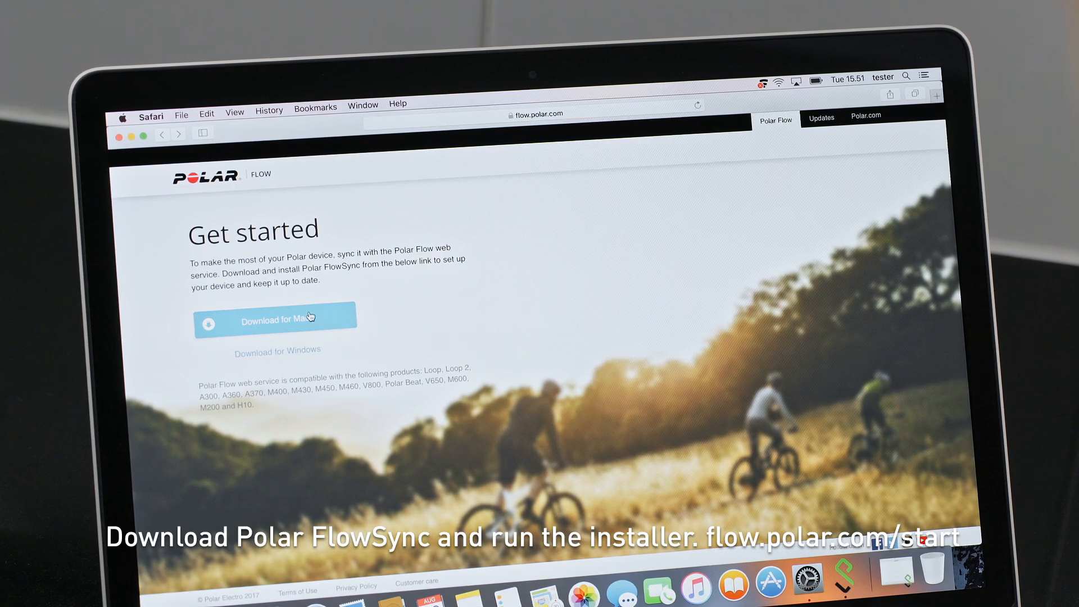
Download the Polar FlowSync installer for Mac and show the browser's downloads list
click(275, 319)
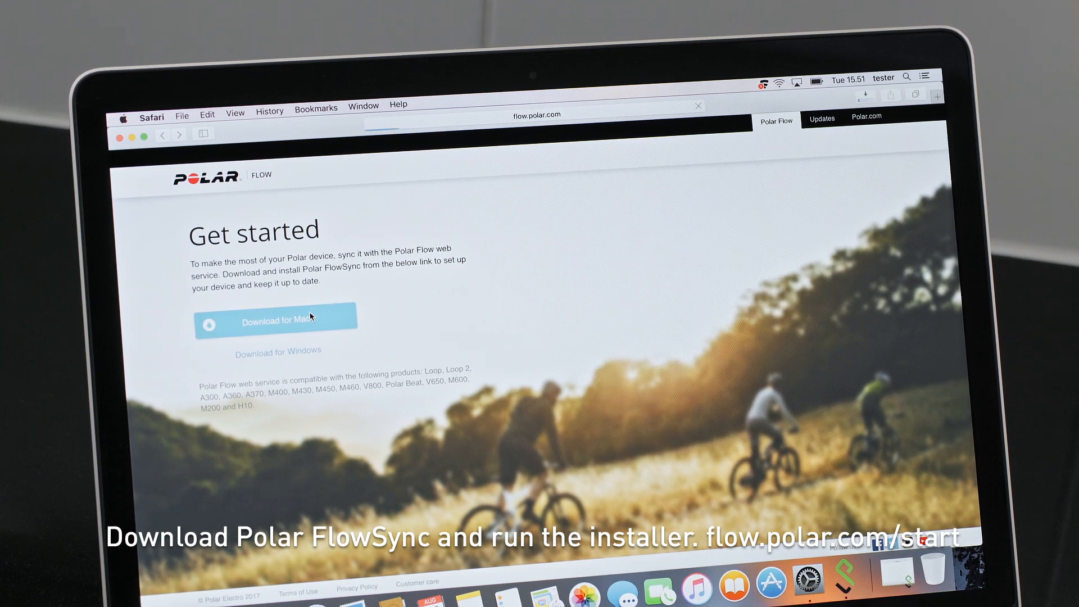
click(277, 320)
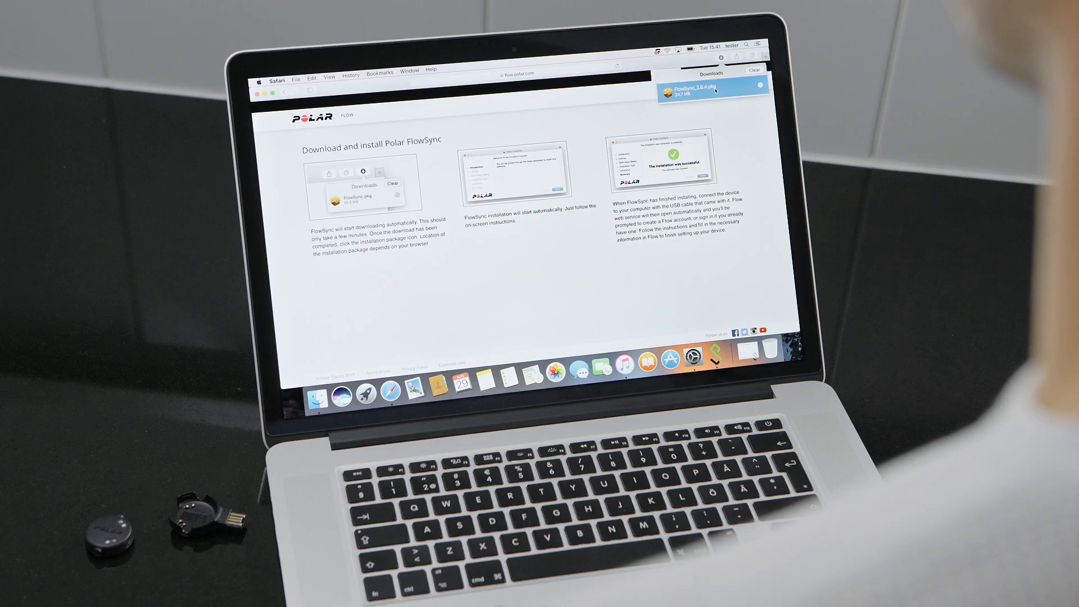
Launch FlowSync_2.6.4.pkg and advance past the Introduction and License pages
double_click(712, 88)
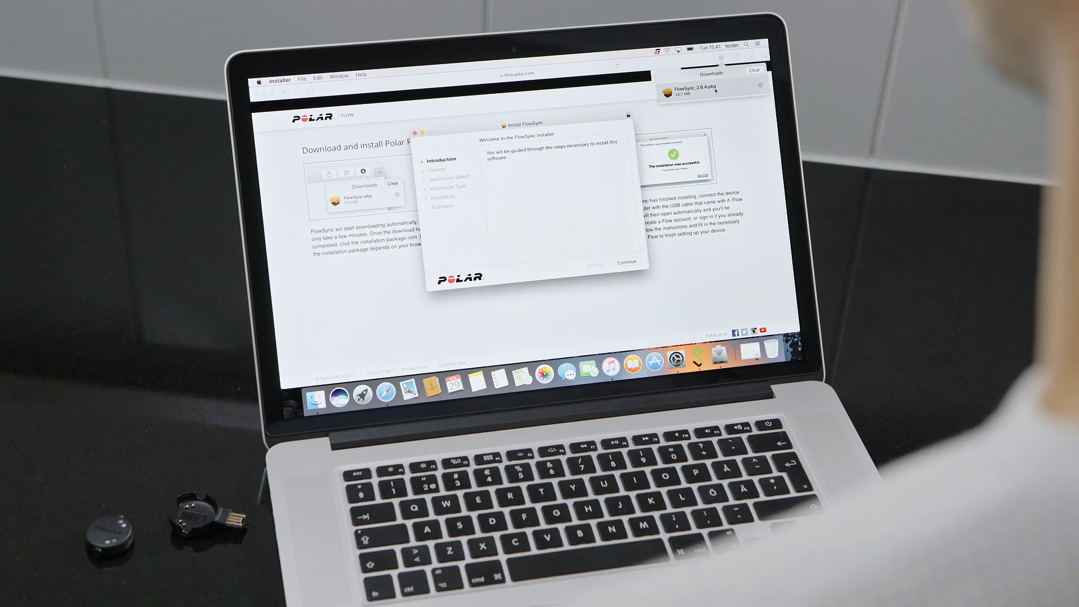
click(625, 263)
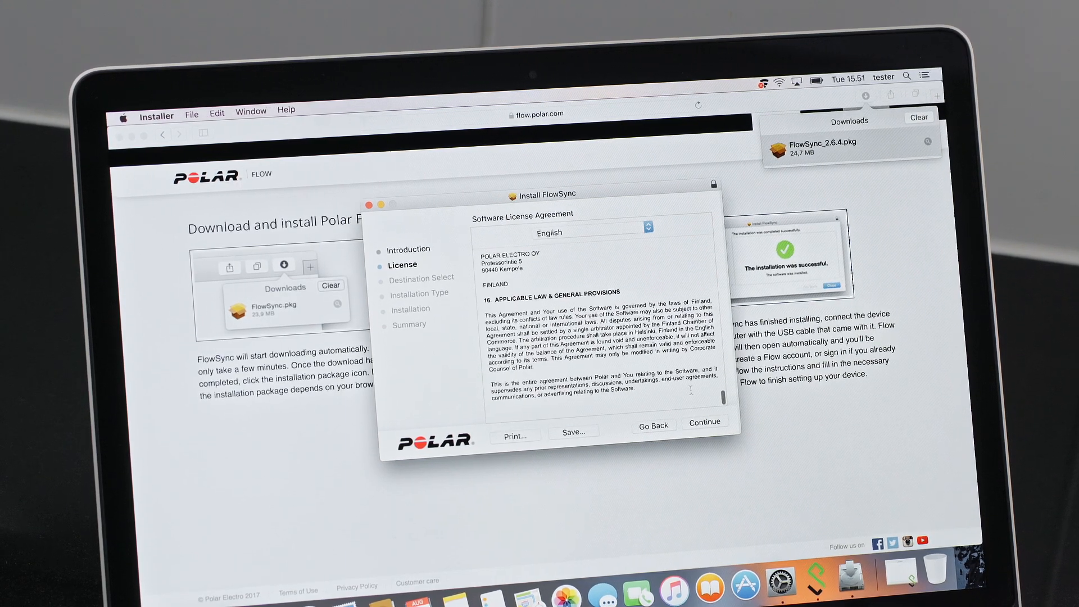
click(703, 423)
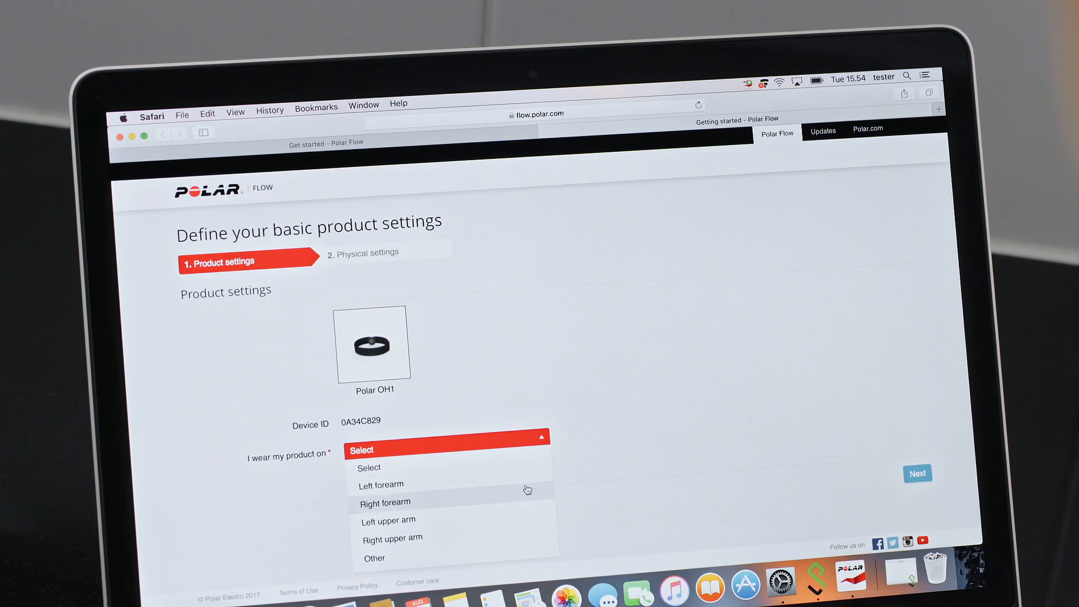
mouse_move(521, 527)
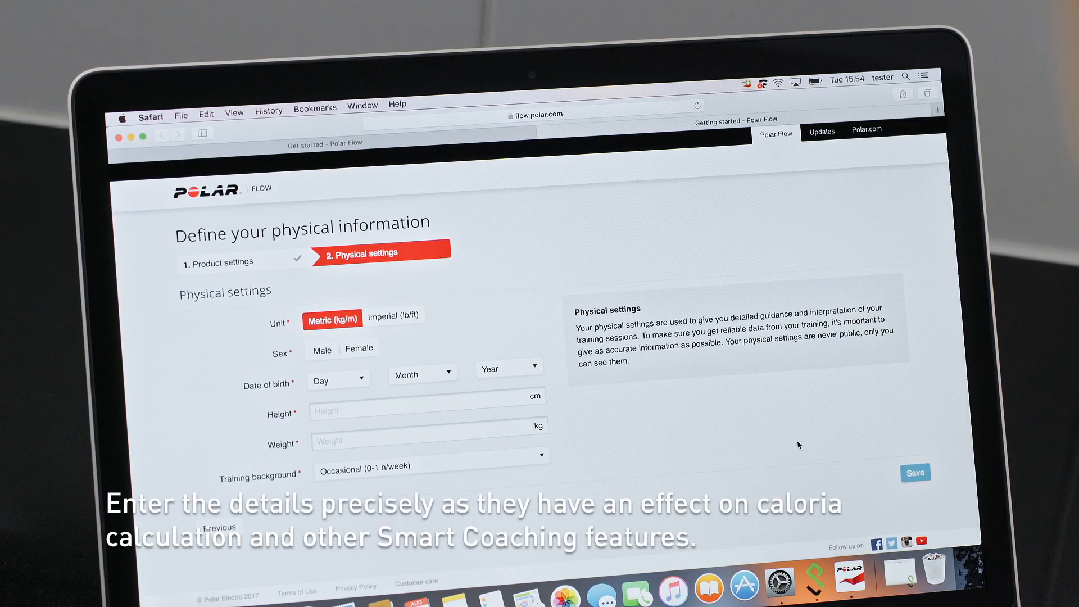
Set sex to Male and pick the birth day 18 and month December
click(322, 351)
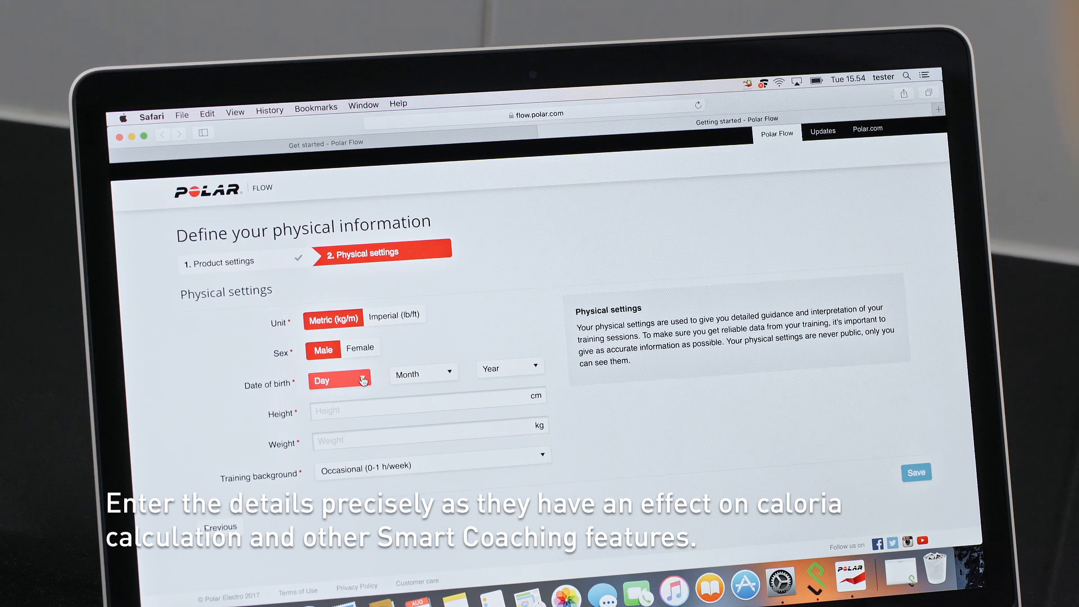
click(341, 380)
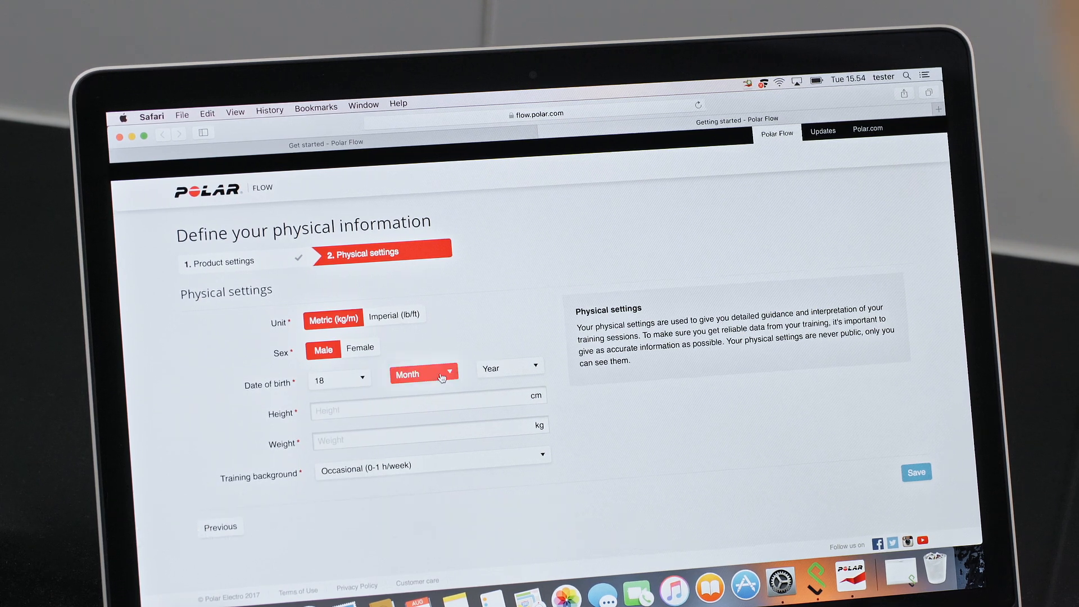
click(916, 473)
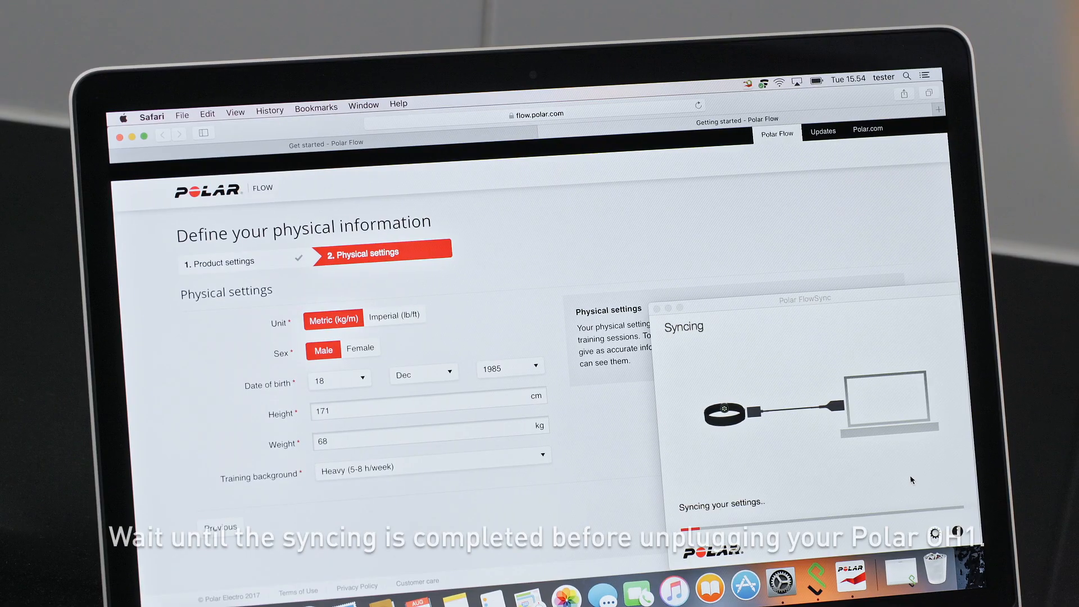